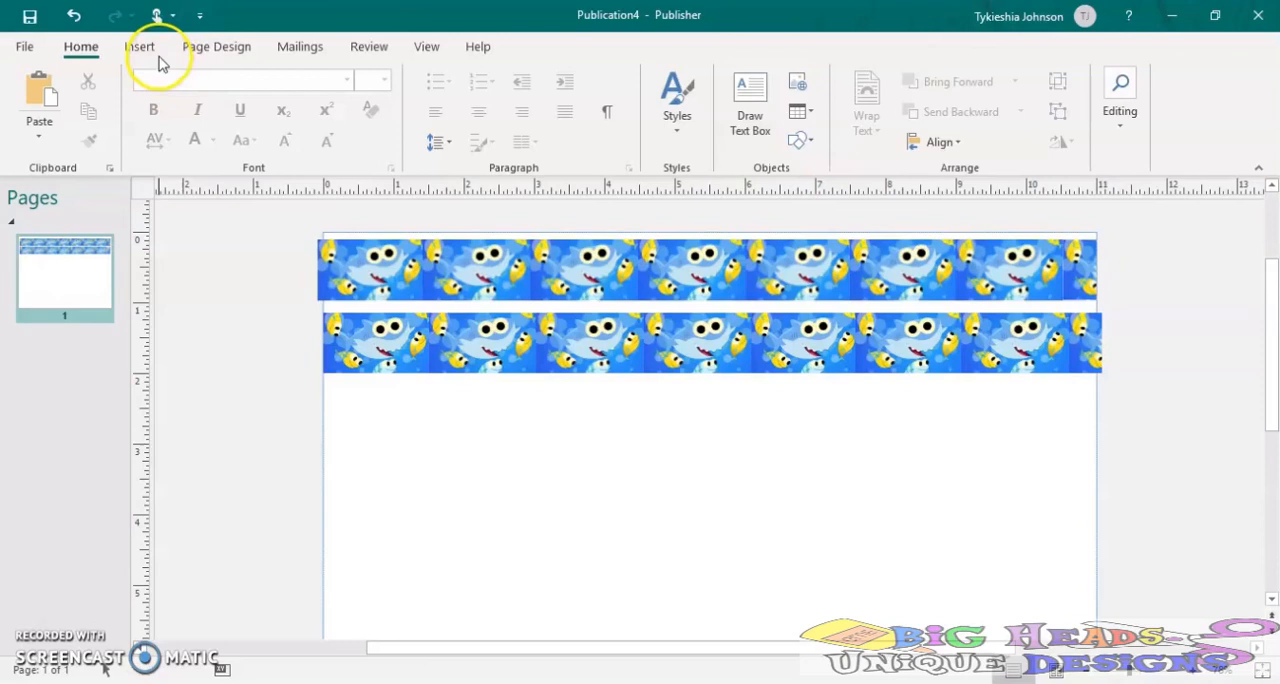
{"action": "mouse_move", "coordinate": [178, 68]}
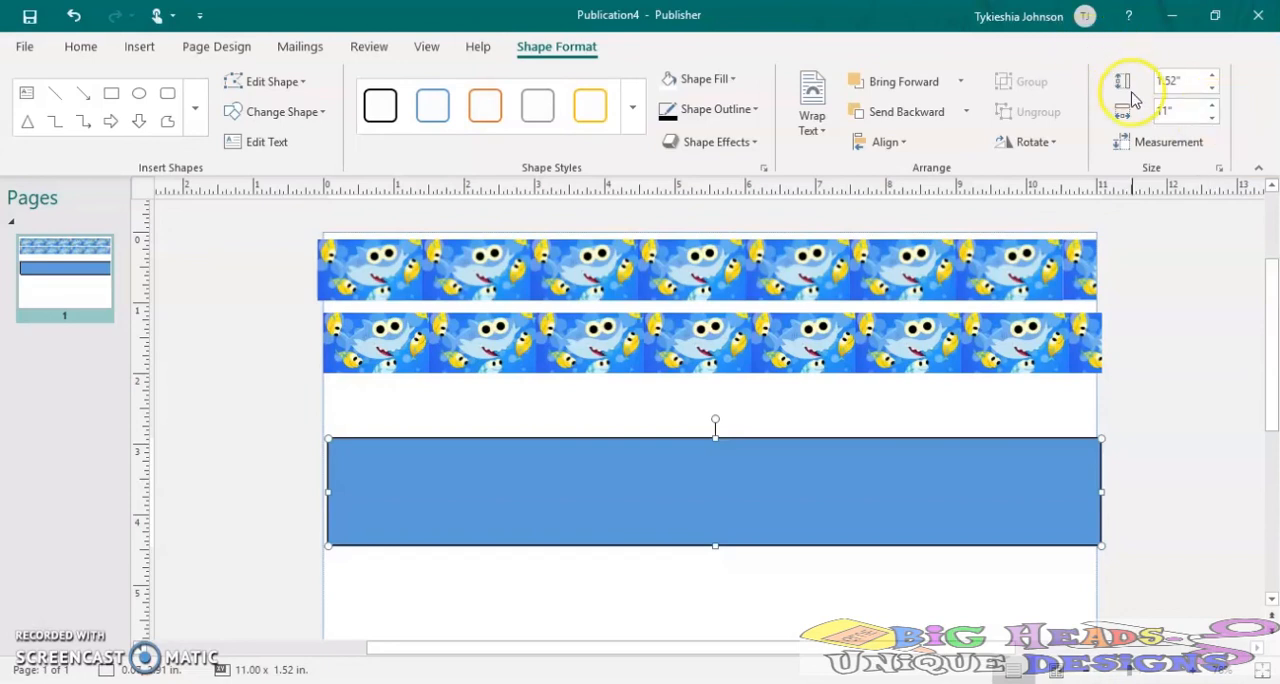
Make the new rectangle 1.5 inches tall and set its fill to No Fill
{"action": "left_click", "coordinate": [1184, 80]}
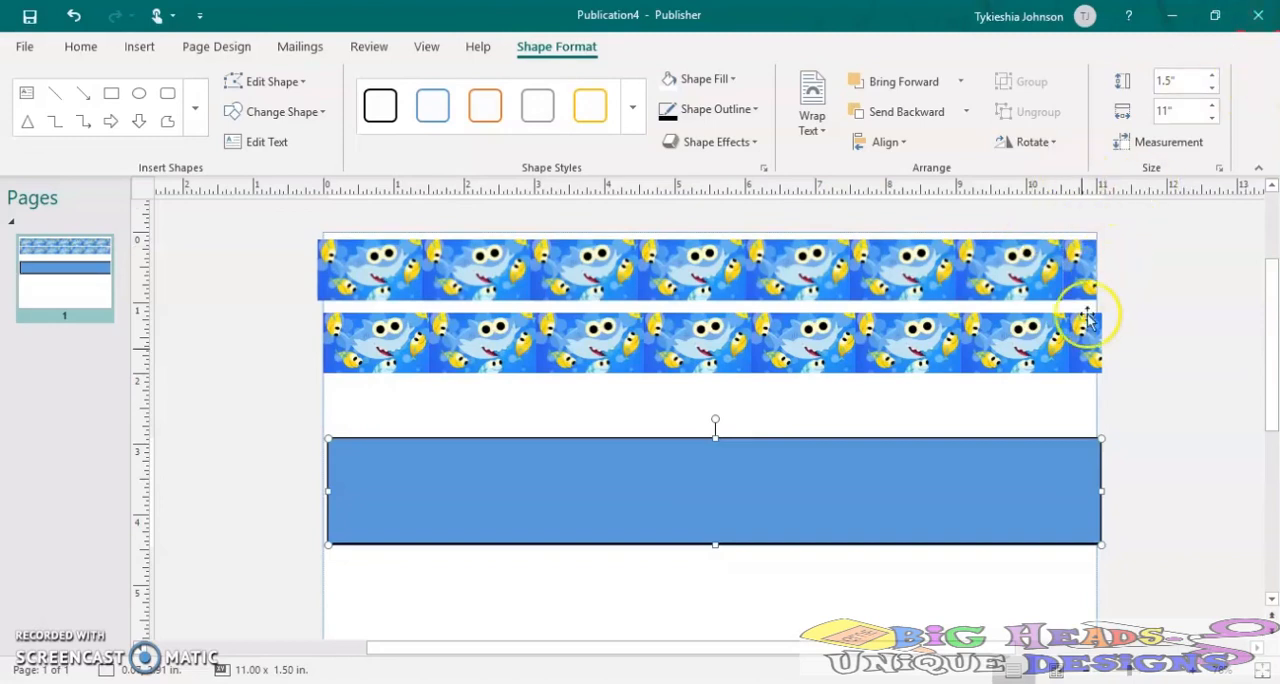
{"action": "left_click", "coordinate": [703, 79]}
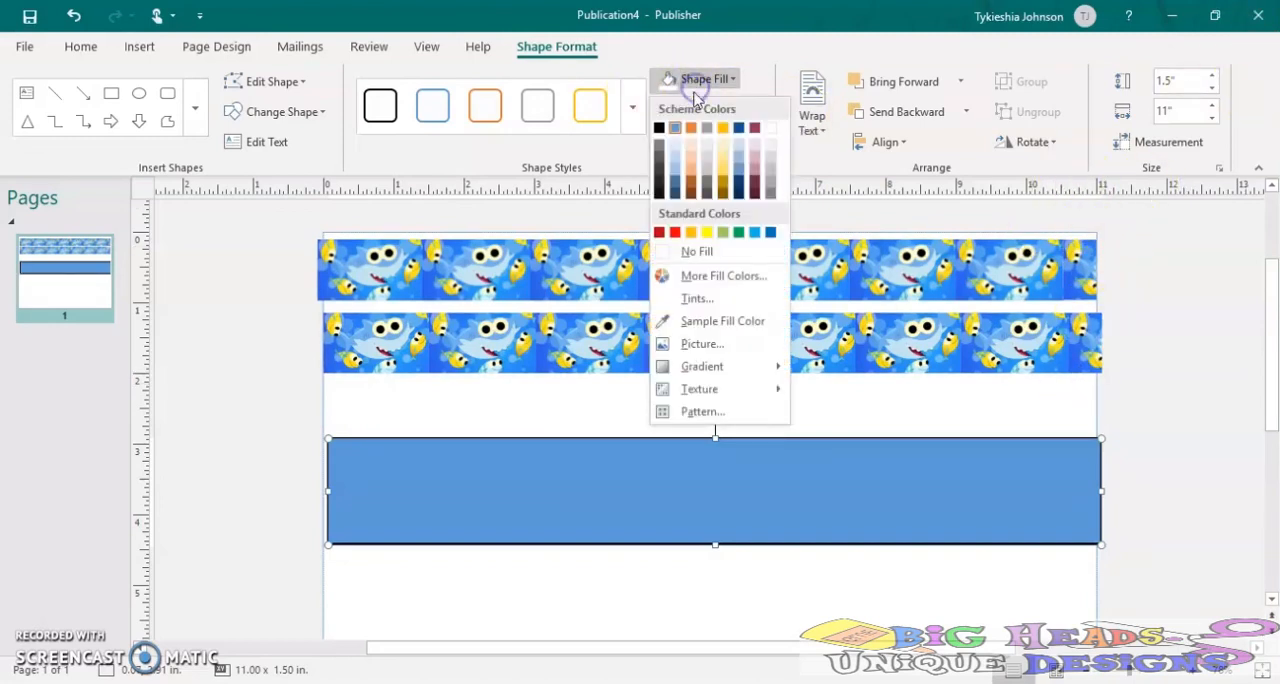
{"action": "left_click", "coordinate": [696, 251]}
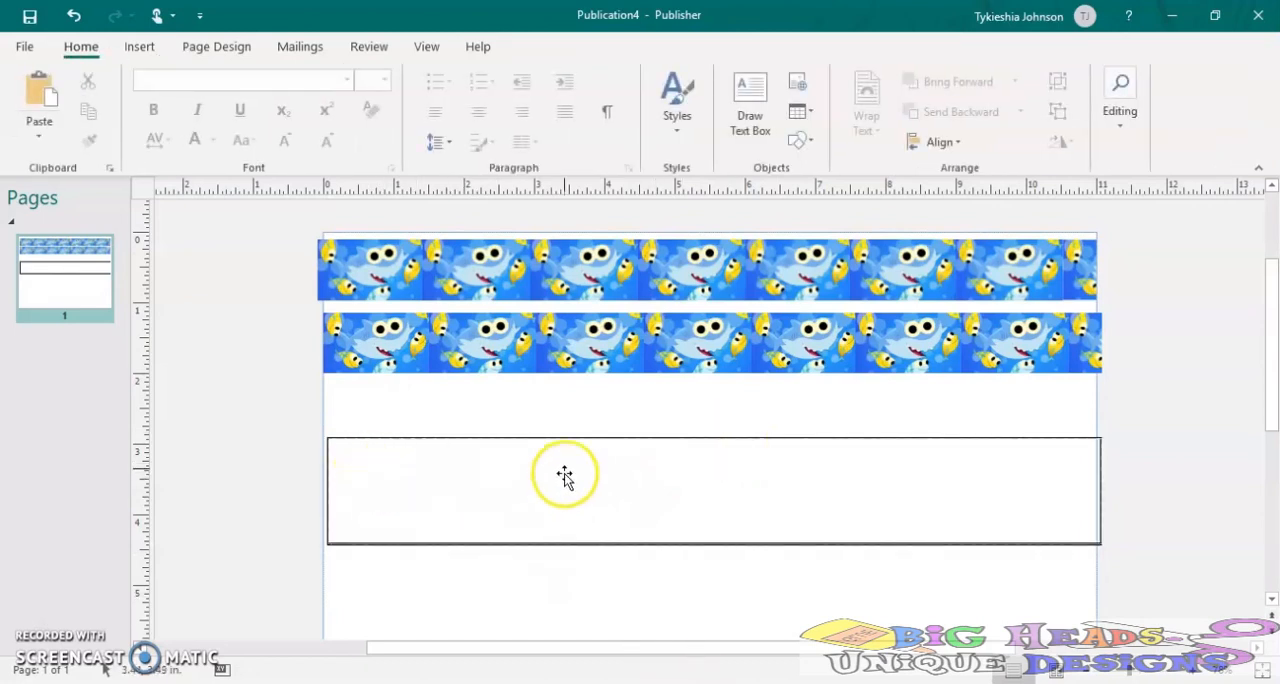
{"action": "mouse_move", "coordinate": [475, 663]}
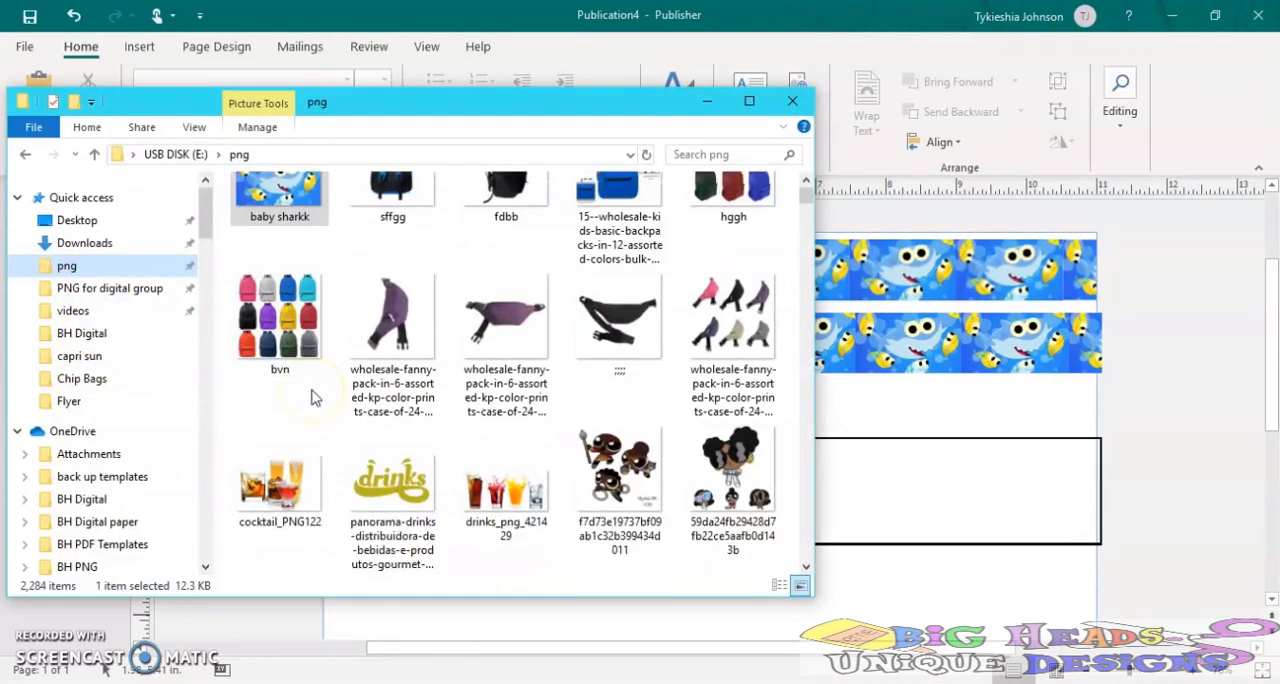
Scroll through the image thumbnails in the USB DISK (E:) png folder
{"action": "scroll", "scroll_direction": "down", "scroll_amount": 3}
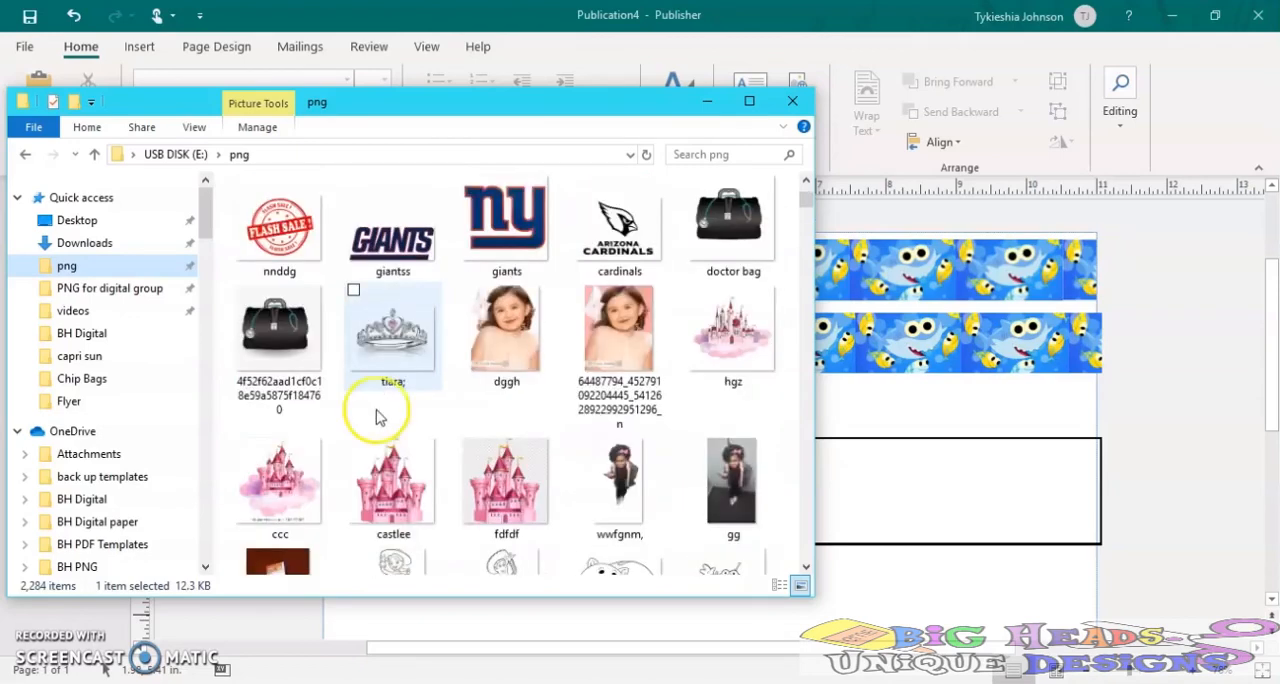
{"action": "scroll", "scroll_direction": "down", "scroll_amount": 3}
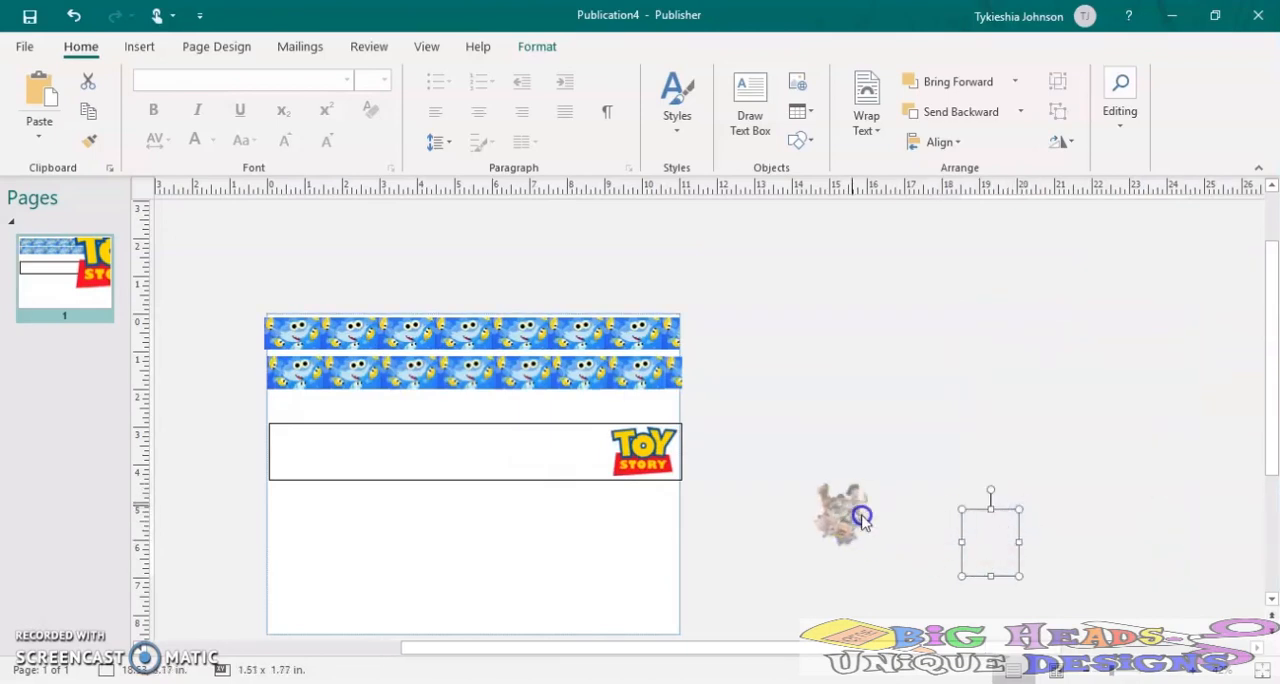
Move the Toy Story character picture beside the logo and open the copy options
{"action": "left_click_drag", "start_coordinate": [843, 515], "coordinate": [544, 455]}
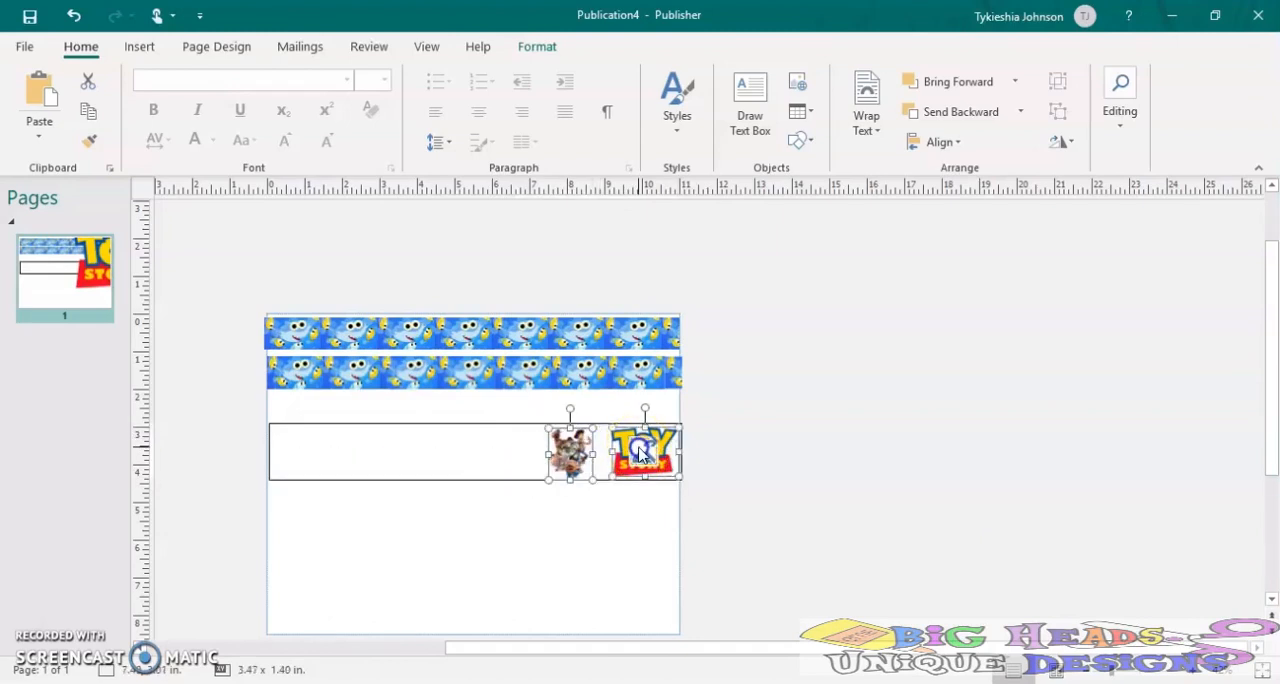
{"action": "right_click", "coordinate": [640, 450]}
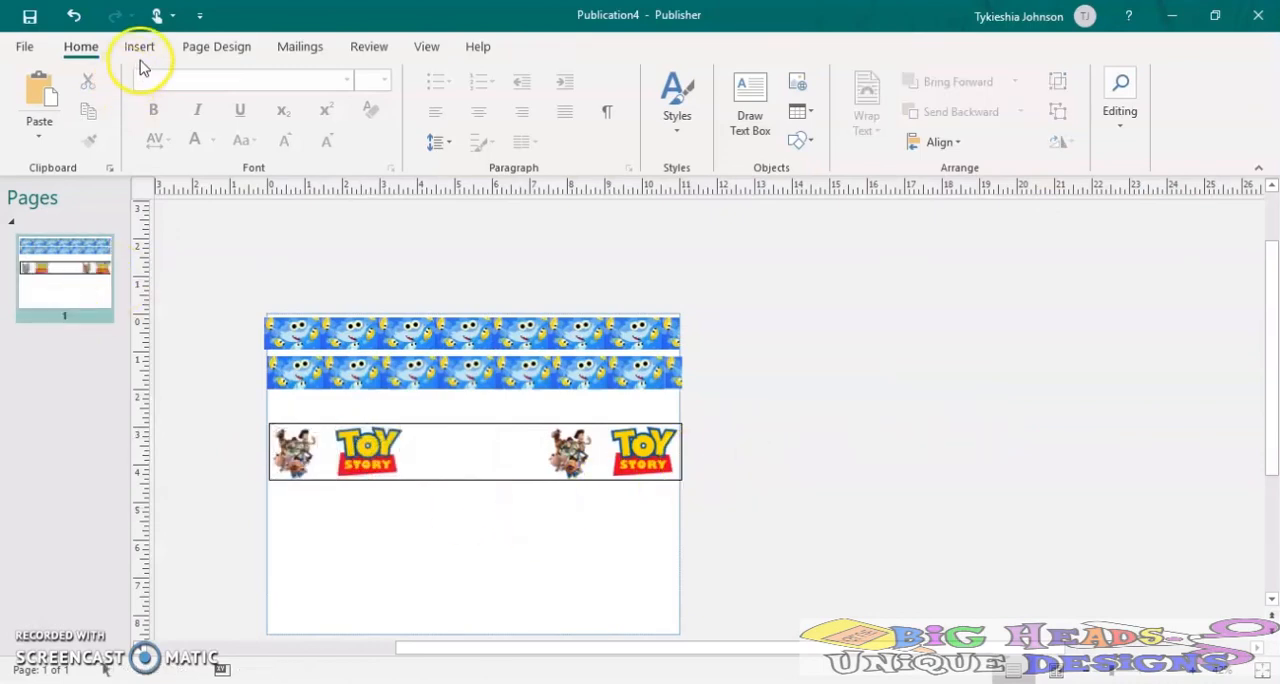
Insert a WordArt reading GEORGE in a decorative style
{"action": "left_click", "coordinate": [747, 111]}
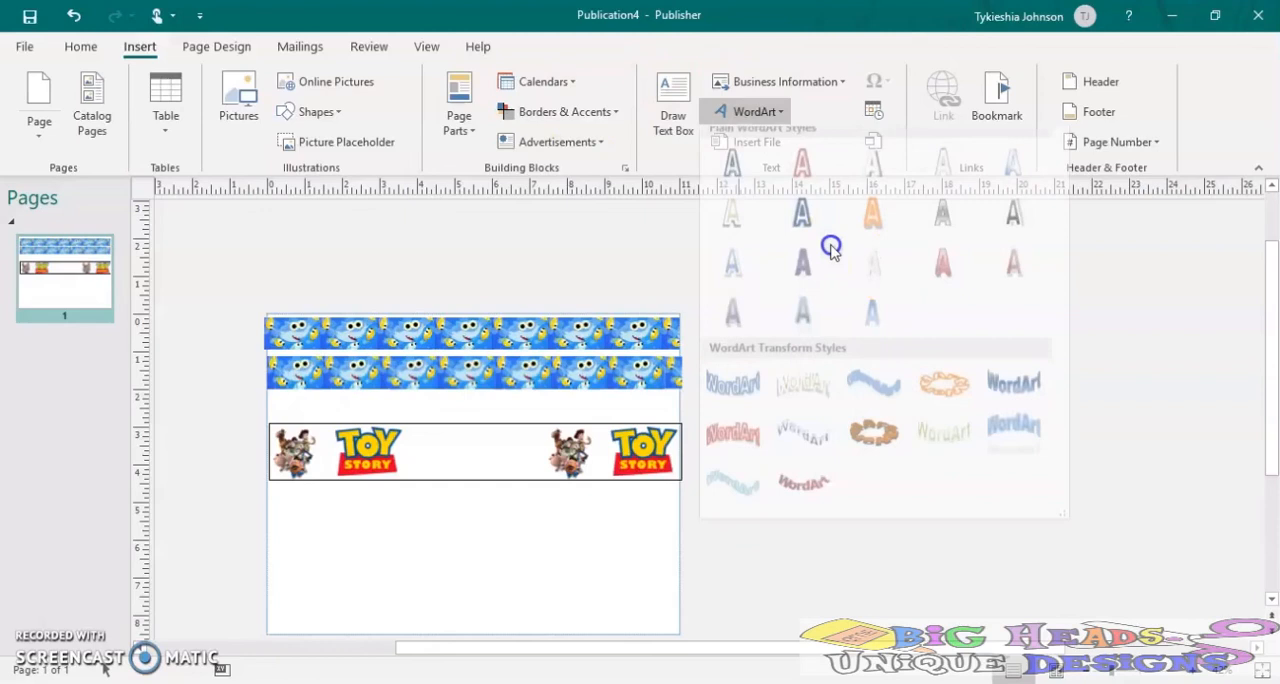
{"action": "left_click", "coordinate": [829, 248]}
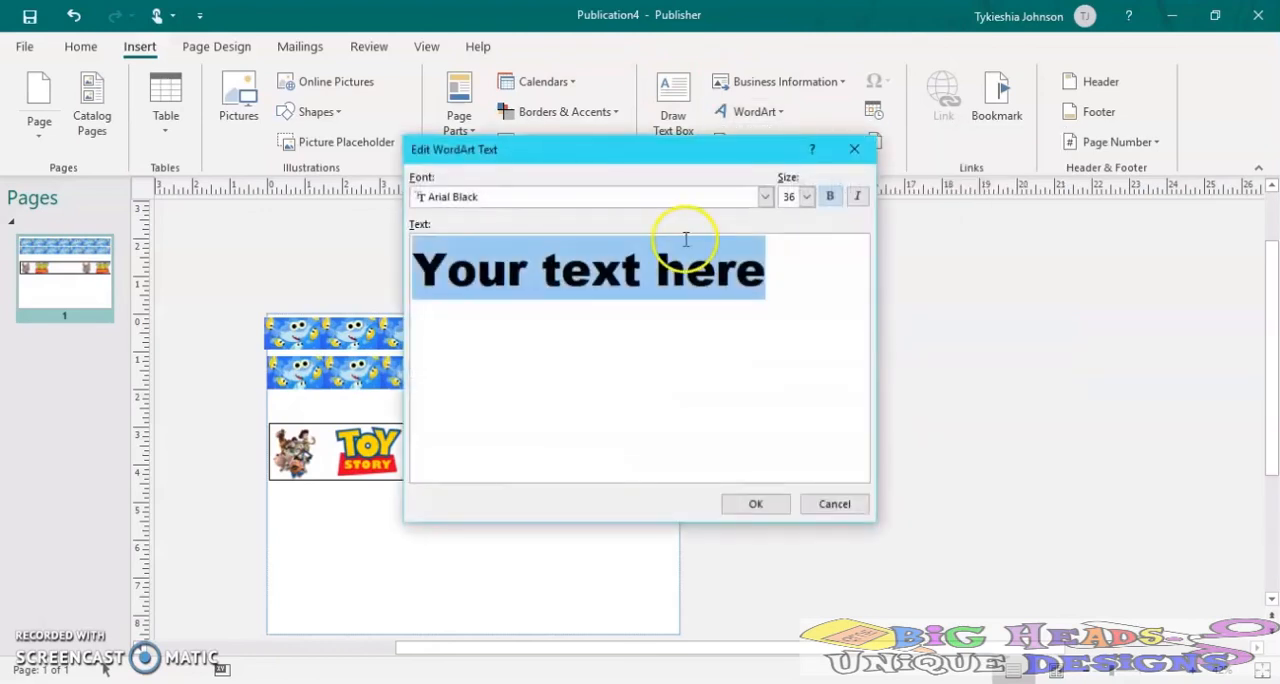
{"action": "type", "text": "GEOR"}
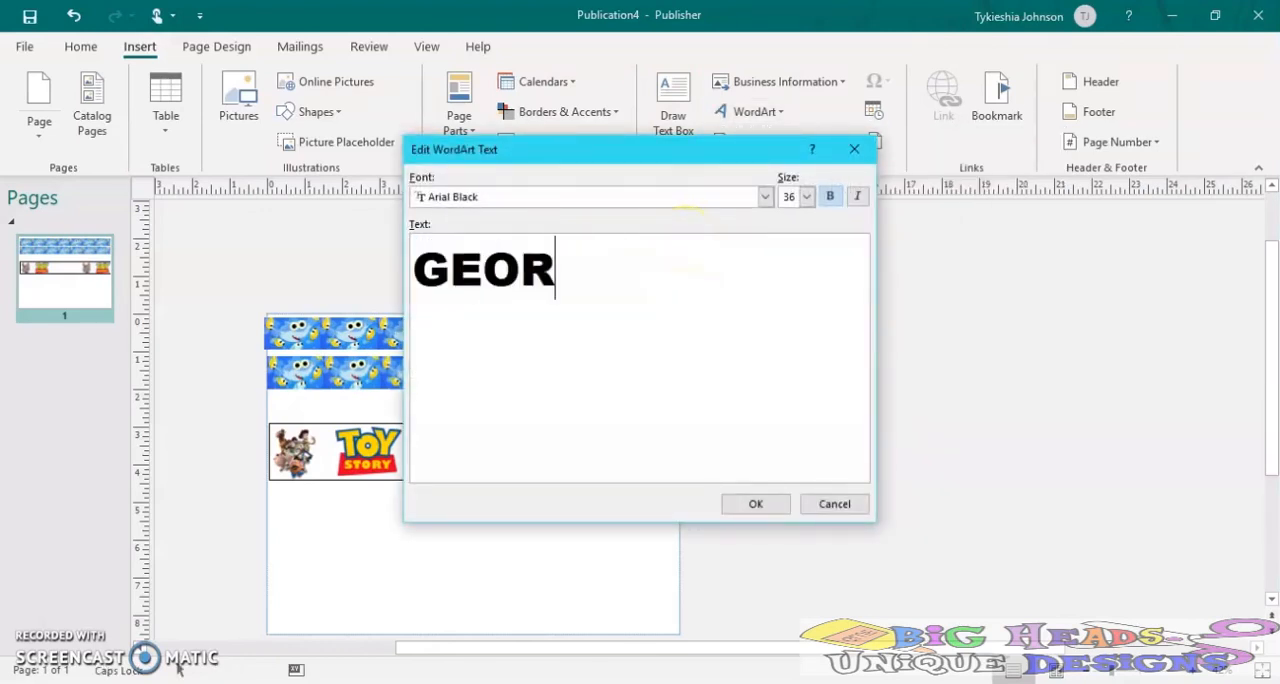
{"action": "left_click", "coordinate": [755, 499]}
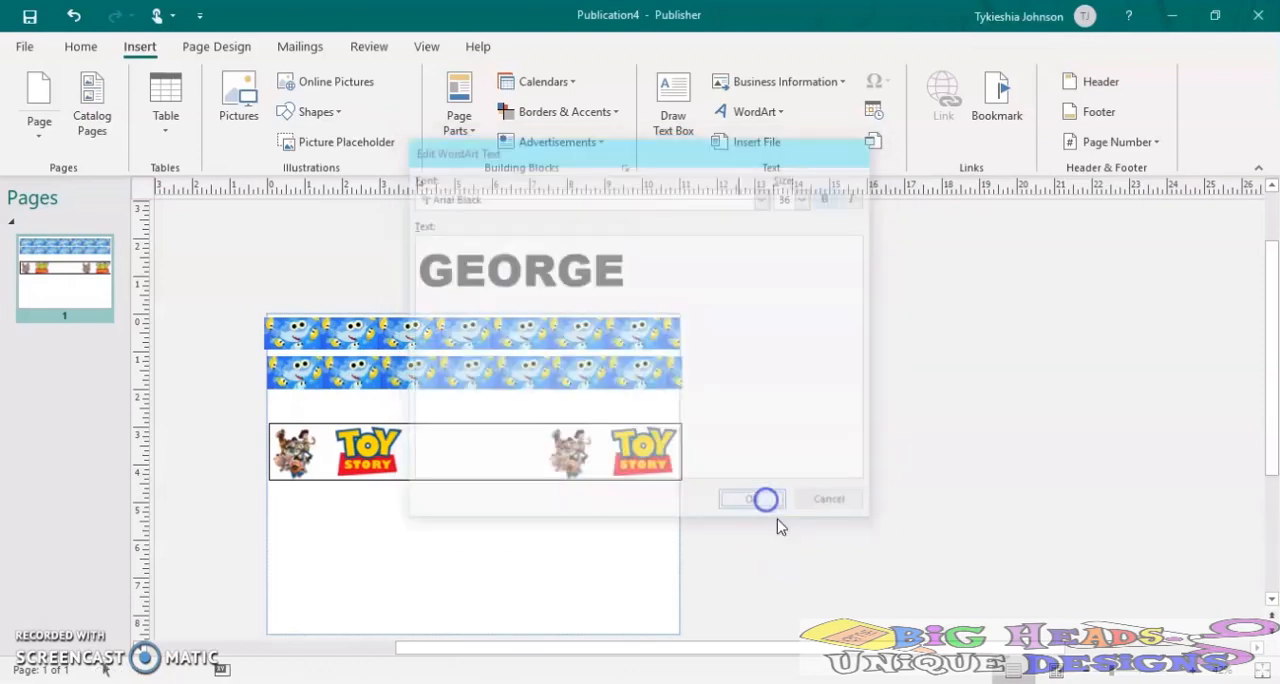
Move the GEORGE WordArt into the strip between the logos and enlarge it
{"action": "left_click", "coordinate": [752, 499]}
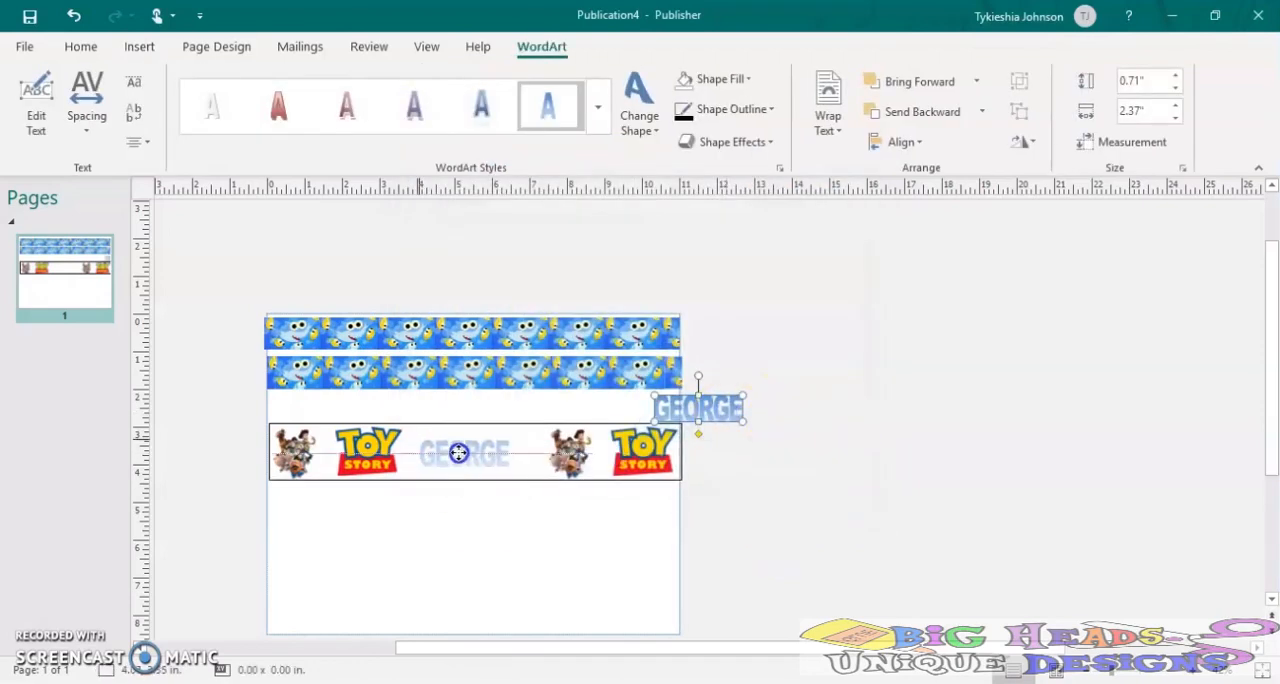
{"action": "left_click_drag", "start_coordinate": [698, 408], "coordinate": [460, 453]}
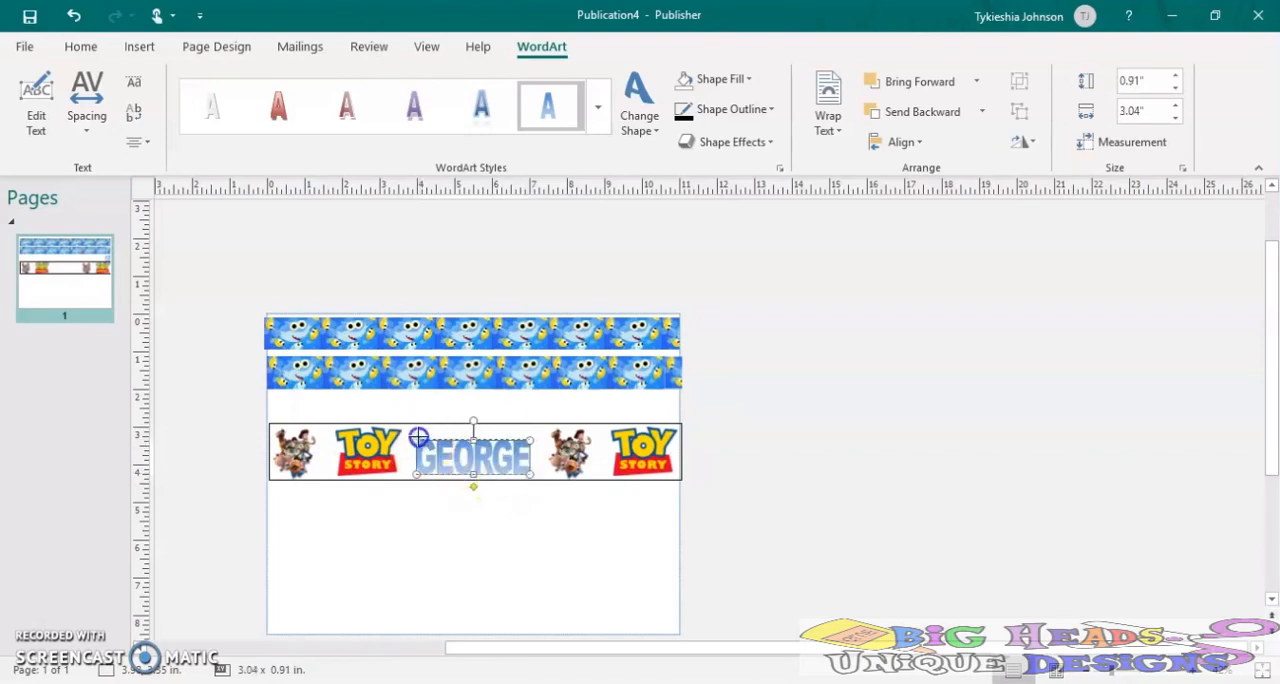
{"action": "left_click_drag", "start_coordinate": [530, 440], "coordinate": [530, 451]}
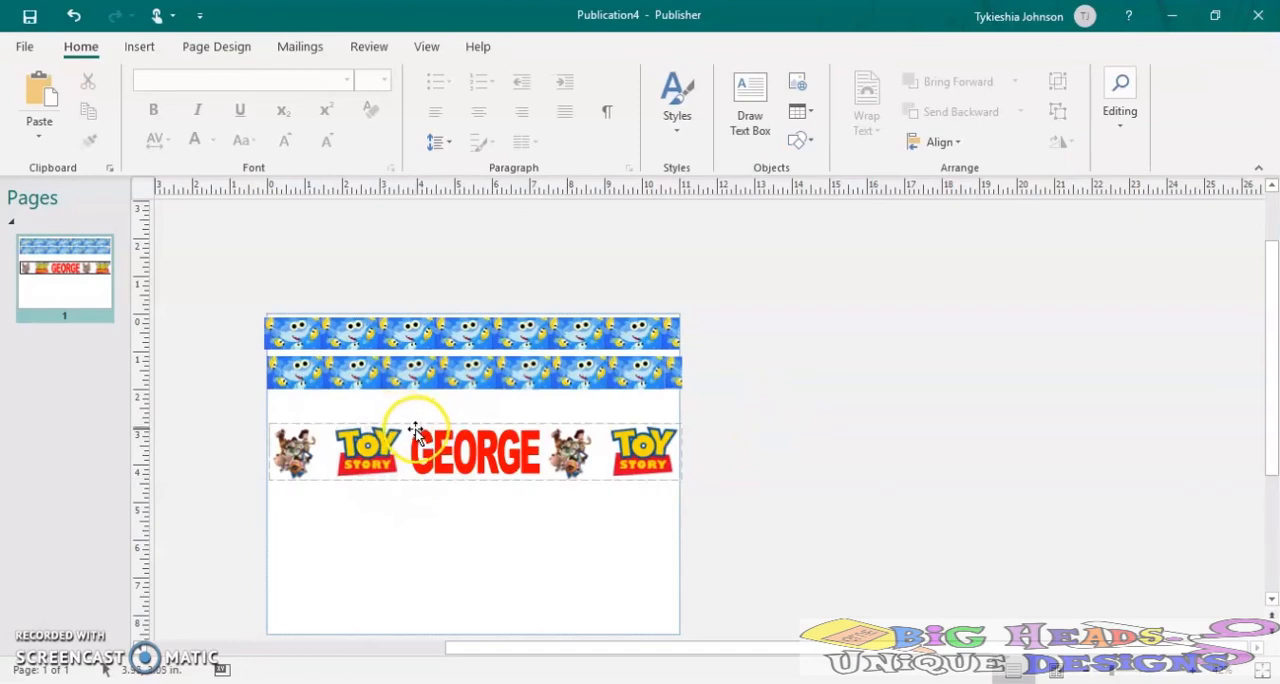
{"action": "left_click", "coordinate": [426, 451]}
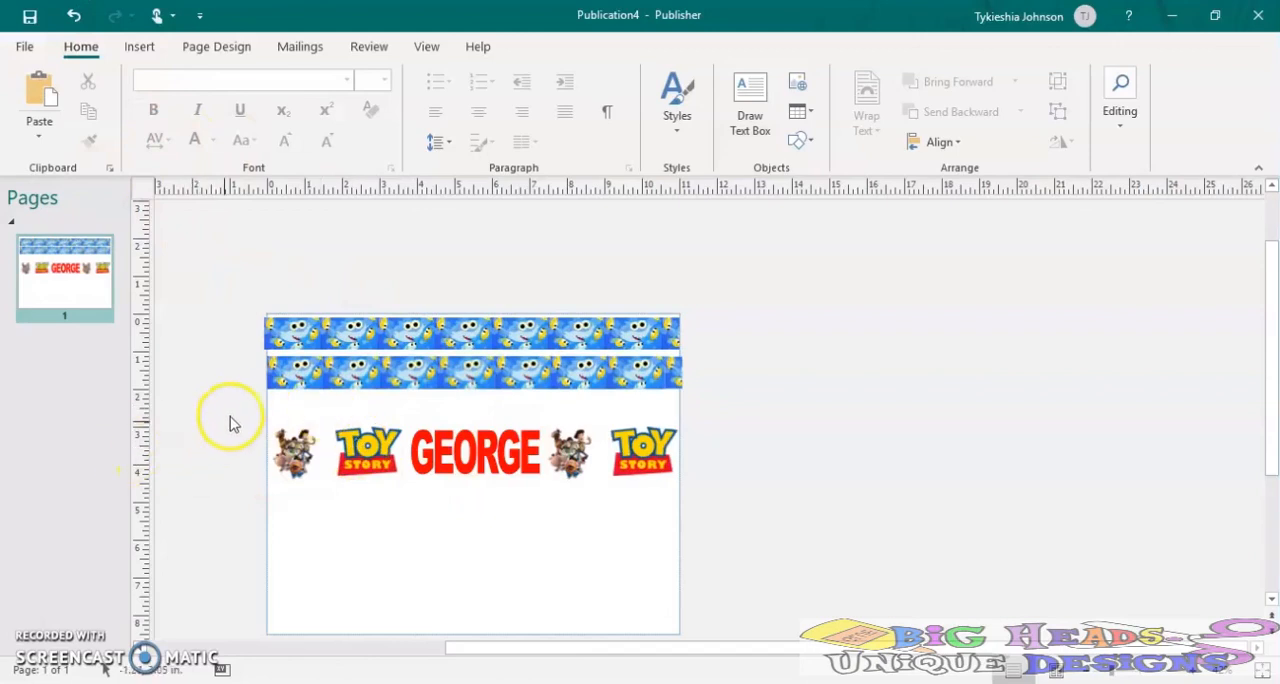
{"action": "left_click", "coordinate": [475, 453]}
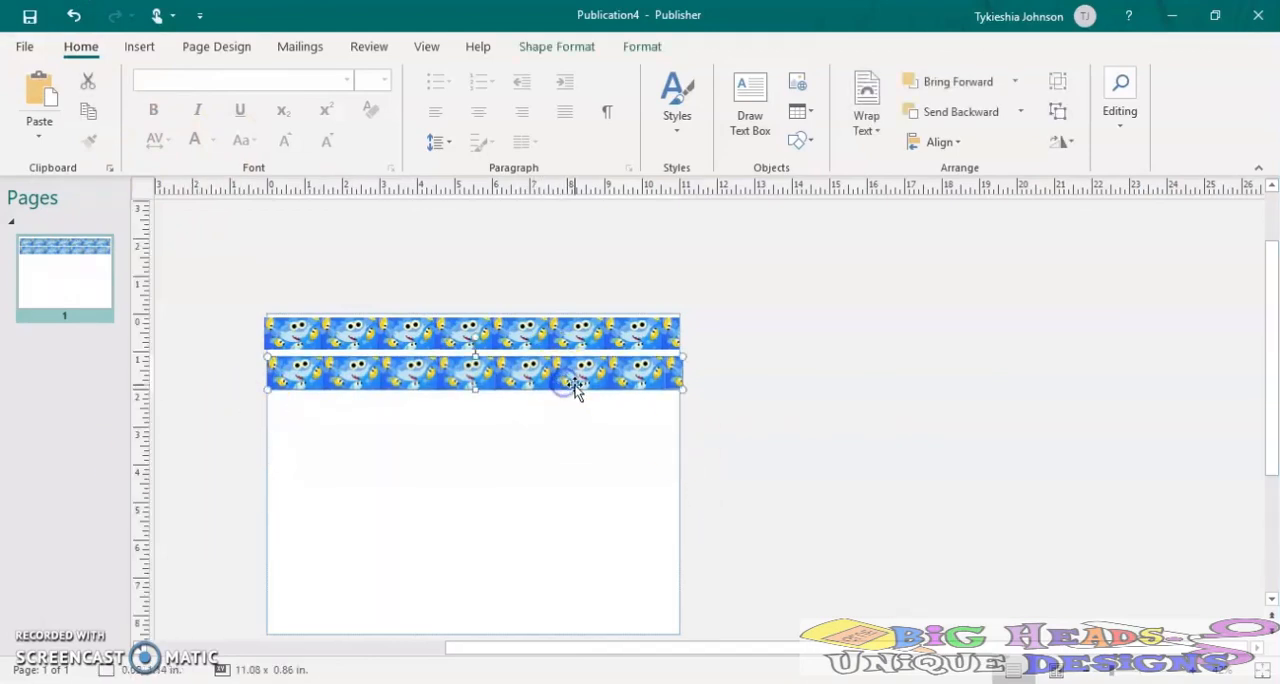
Copy the shark strip, then paste and stack copies beneath the previous strips
{"action": "right_click", "coordinate": [577, 390]}
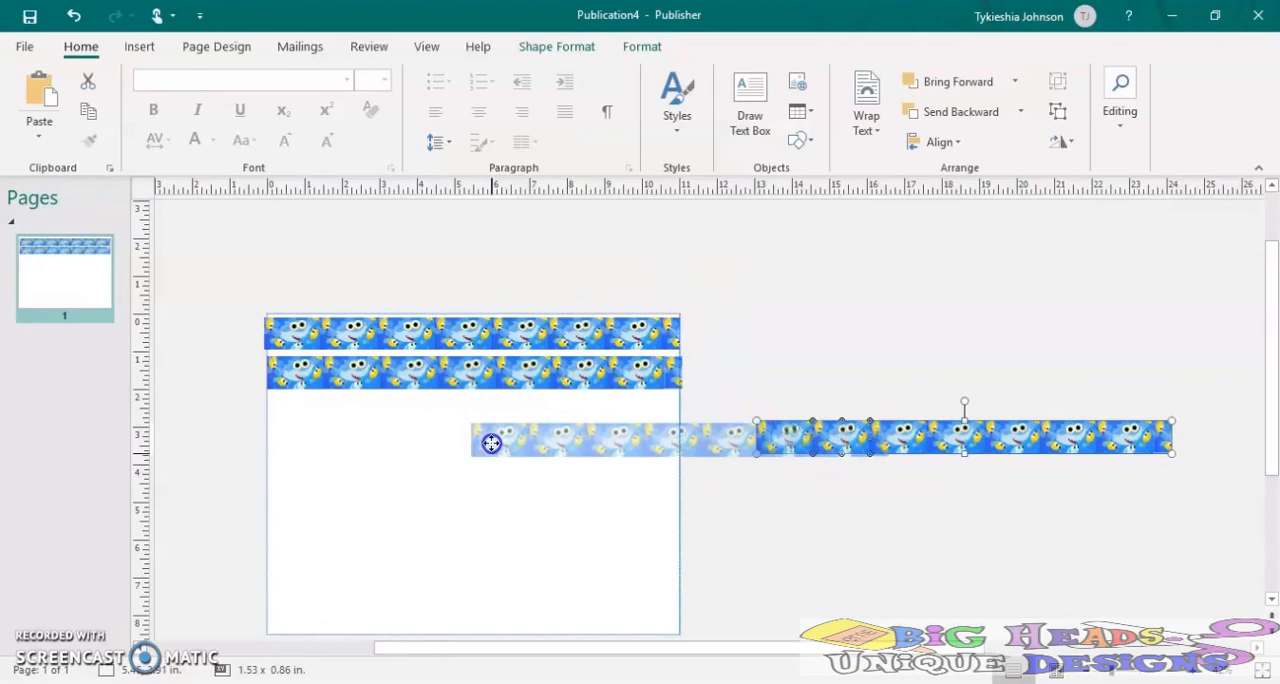
{"action": "left_click_drag", "start_coordinate": [490, 443], "coordinate": [325, 410]}
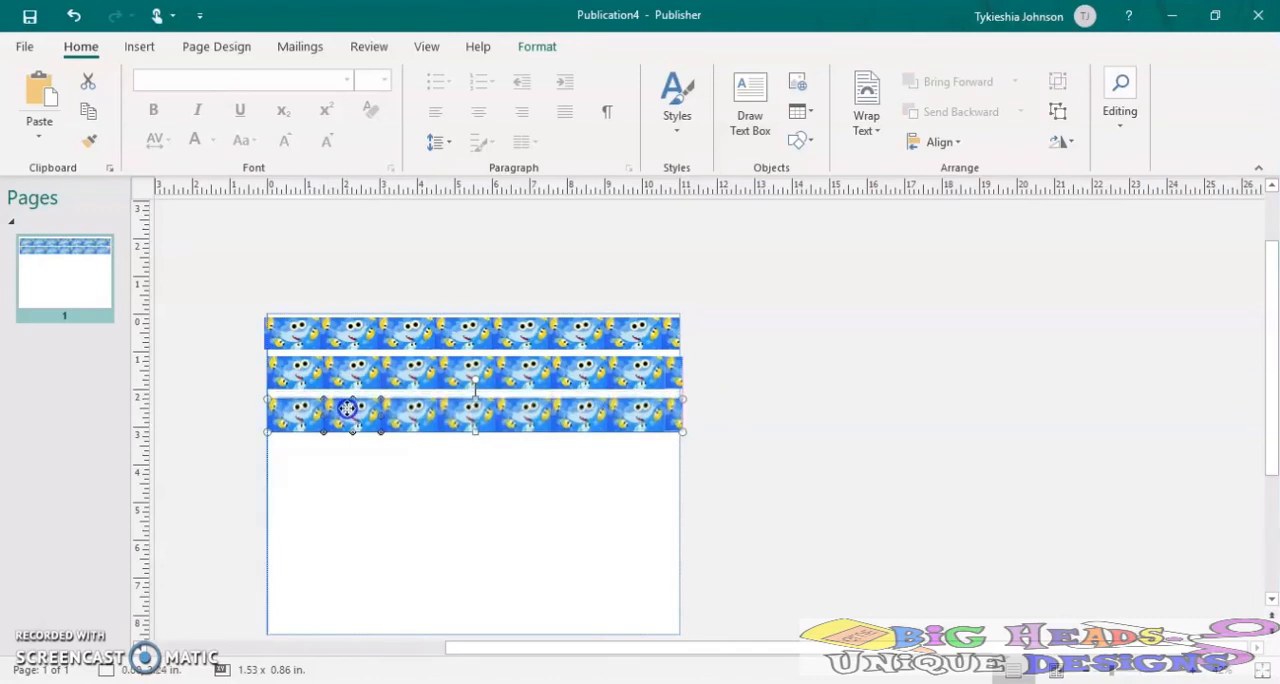
{"action": "right_click", "coordinate": [348, 409]}
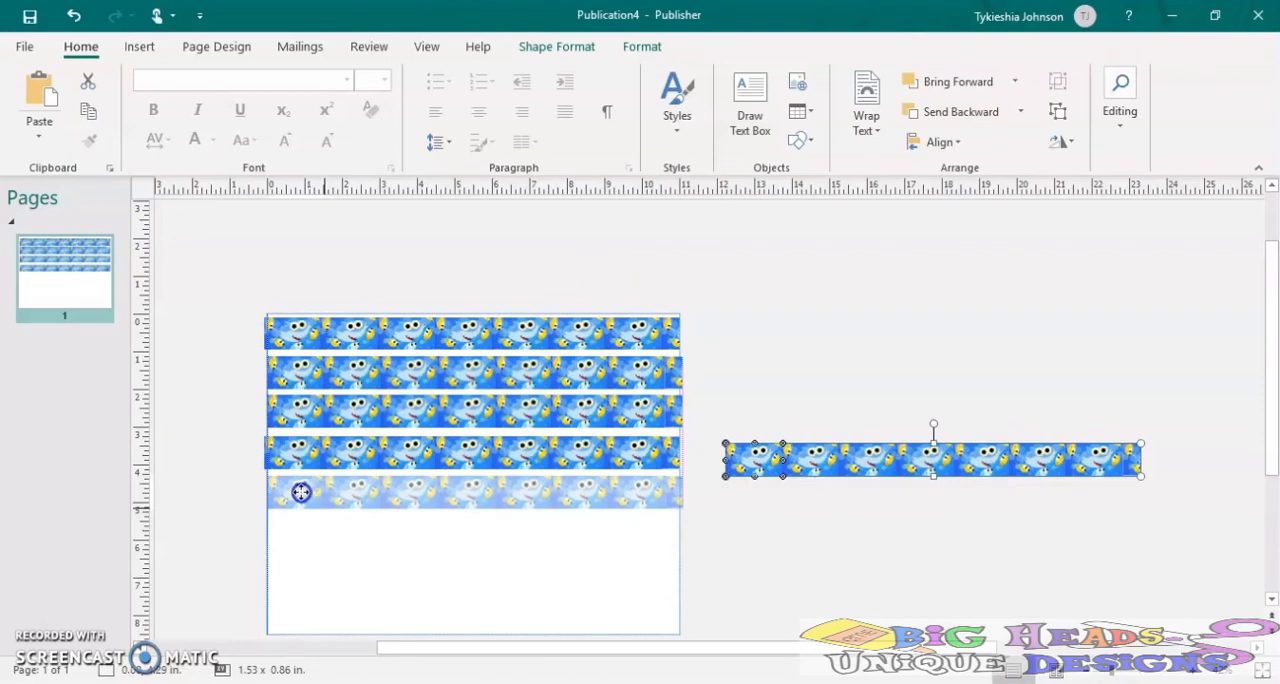
{"action": "right_click", "coordinate": [735, 453]}
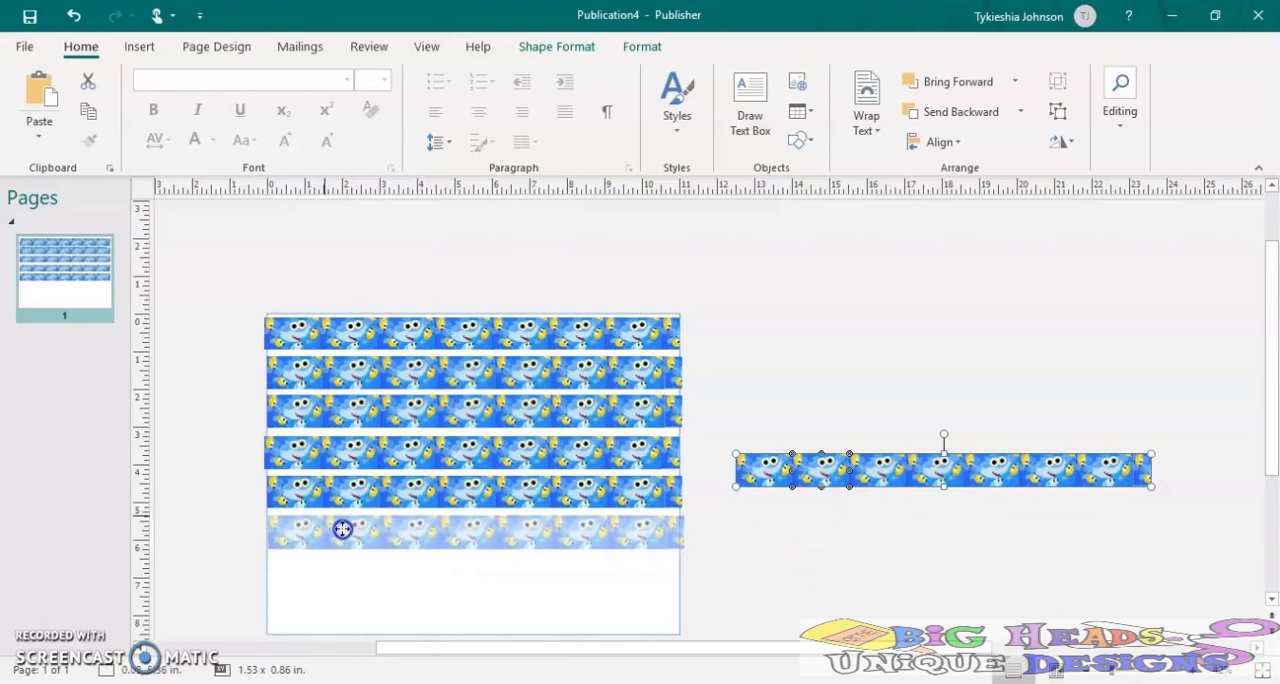
{"action": "right_click", "coordinate": [780, 425]}
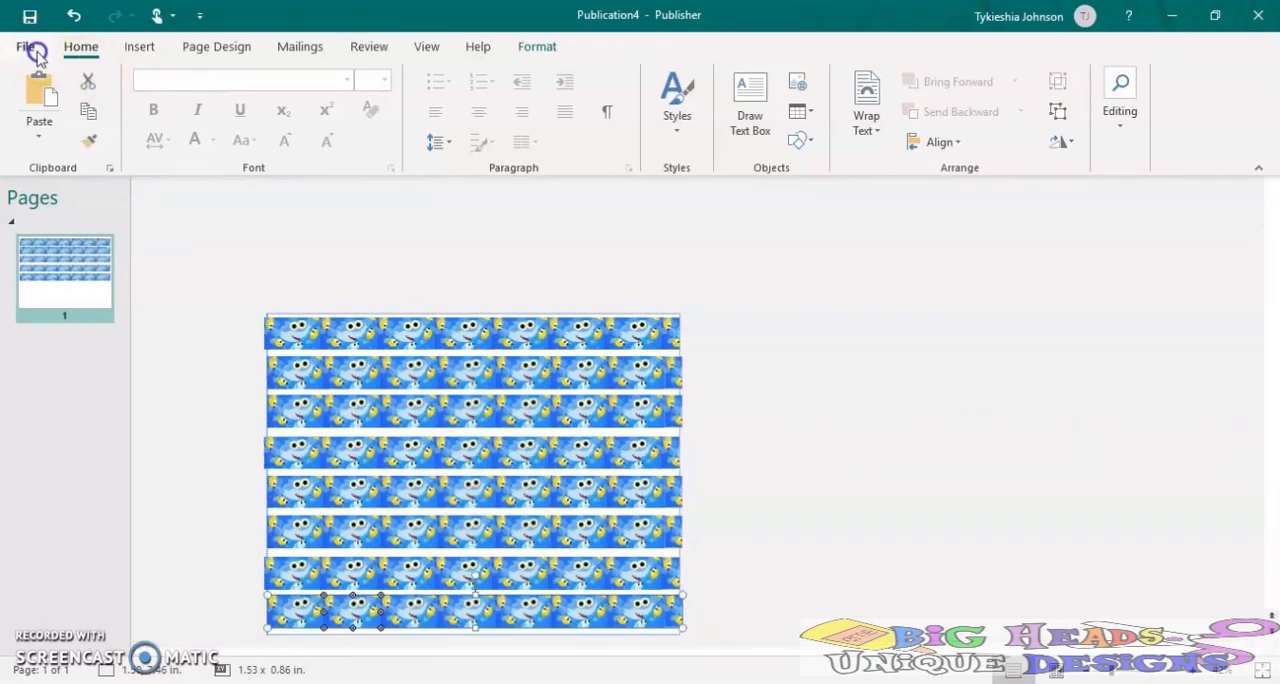
Save As into the Ribbon folder, retyping the name 'bh 7/8 inch baby shark' after a warning
{"action": "left_click", "coordinate": [30, 47]}
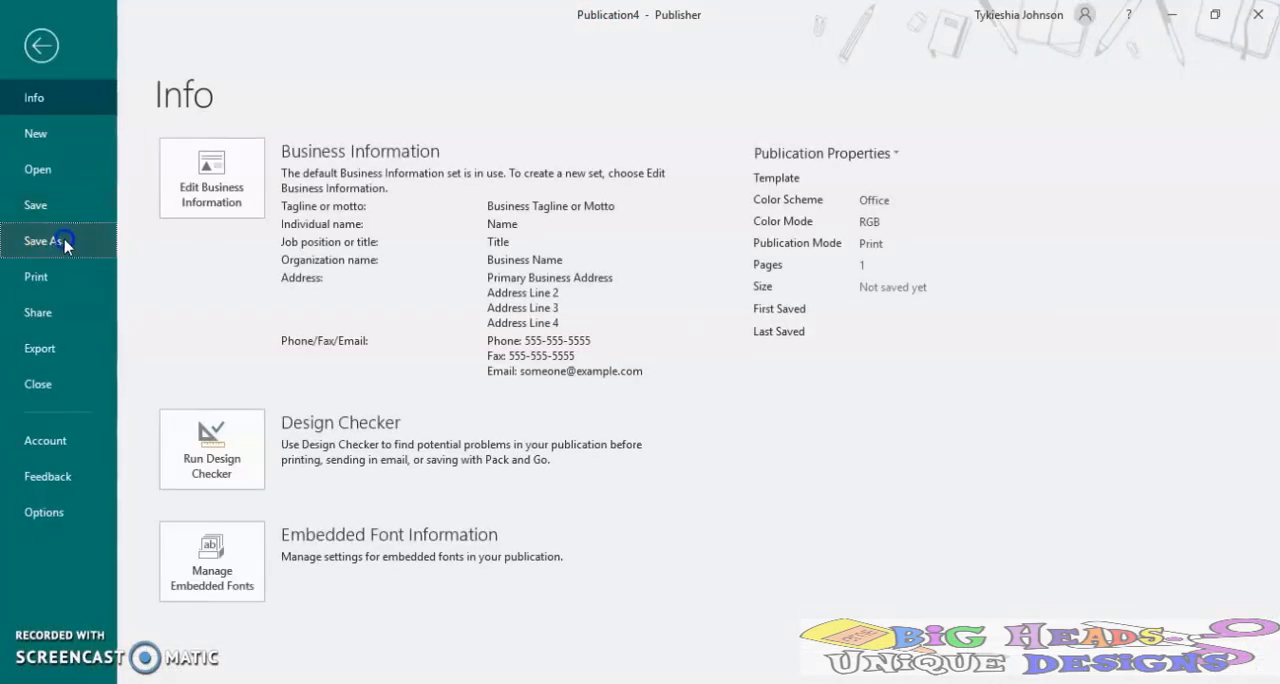
{"action": "left_click", "coordinate": [42, 240]}
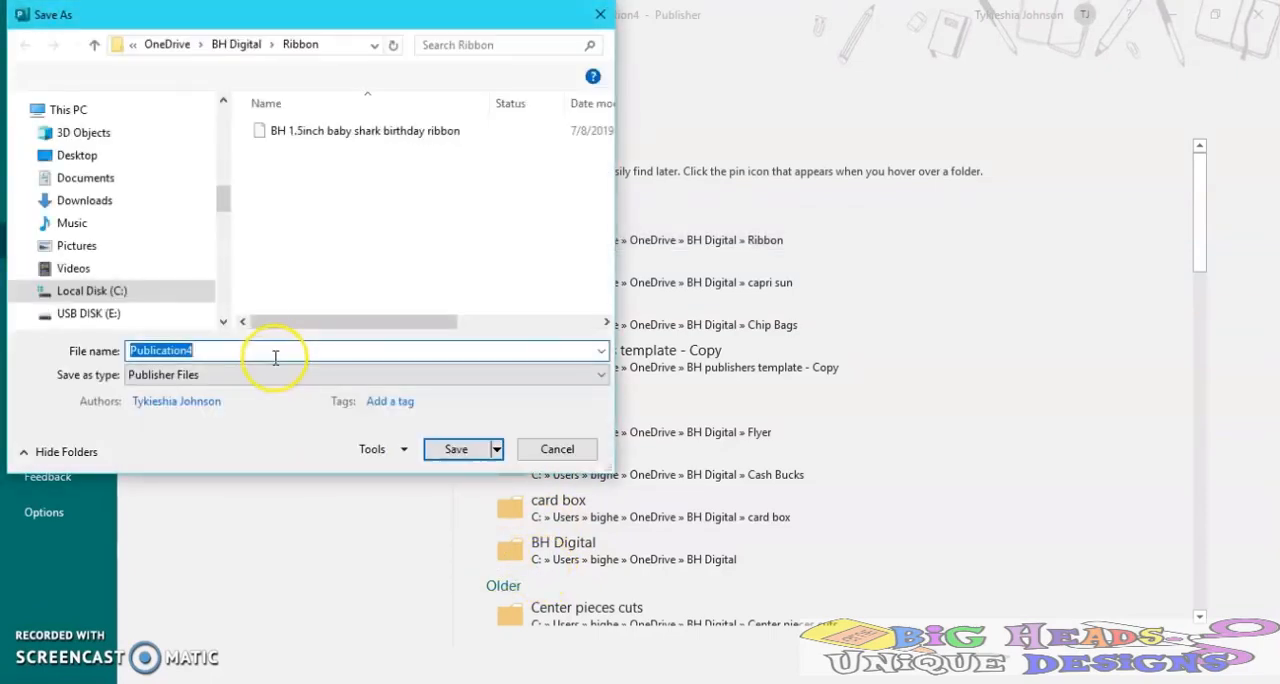
{"action": "type", "text": "bh 7/8 inch"}
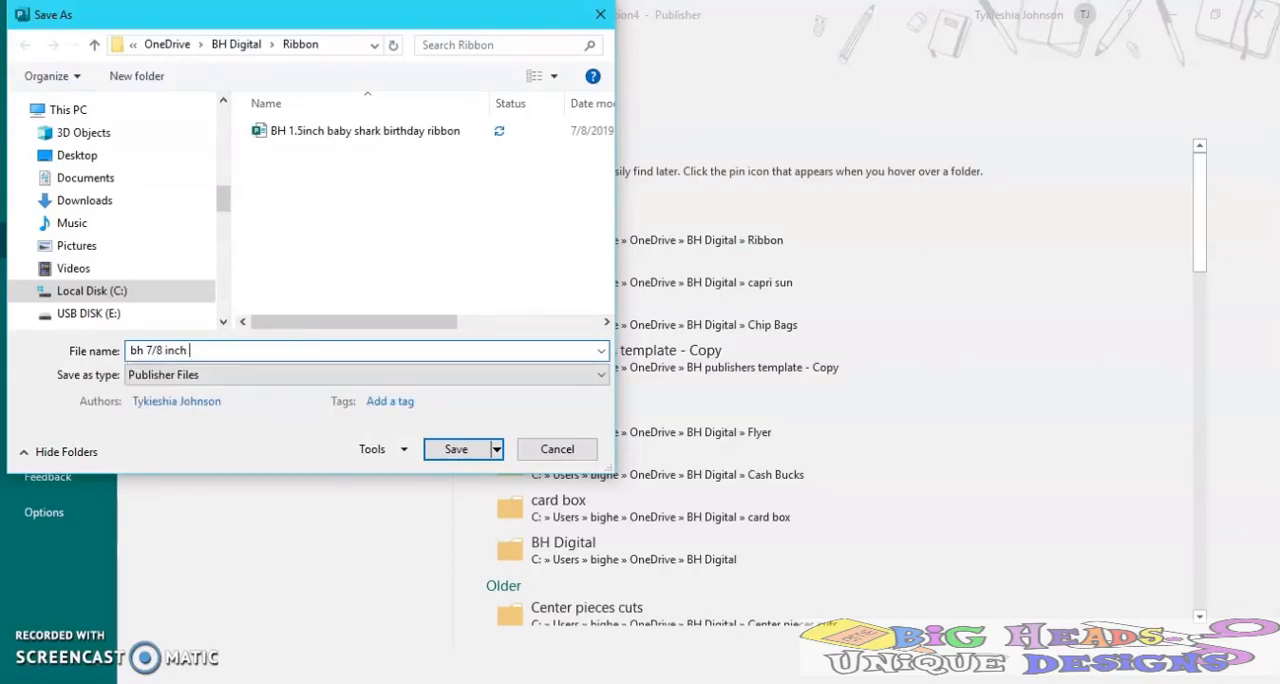
{"action": "type", "text": "baby sh"}
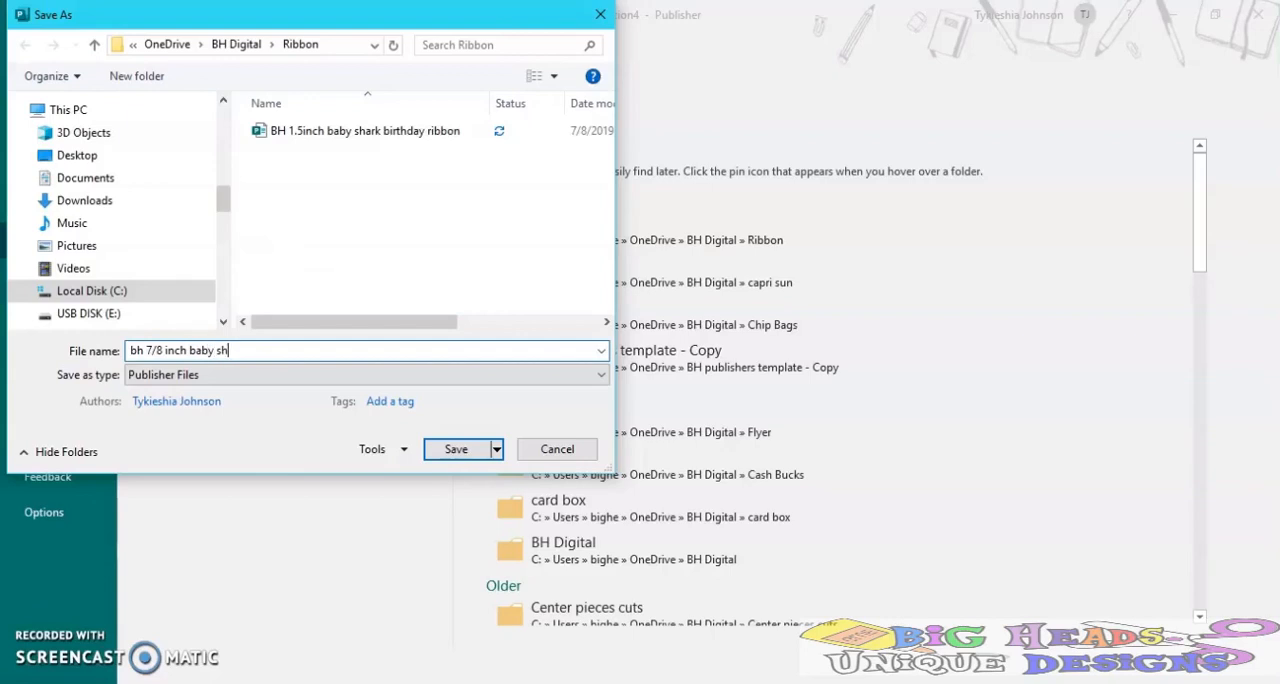
{"action": "left_click", "coordinate": [456, 449]}
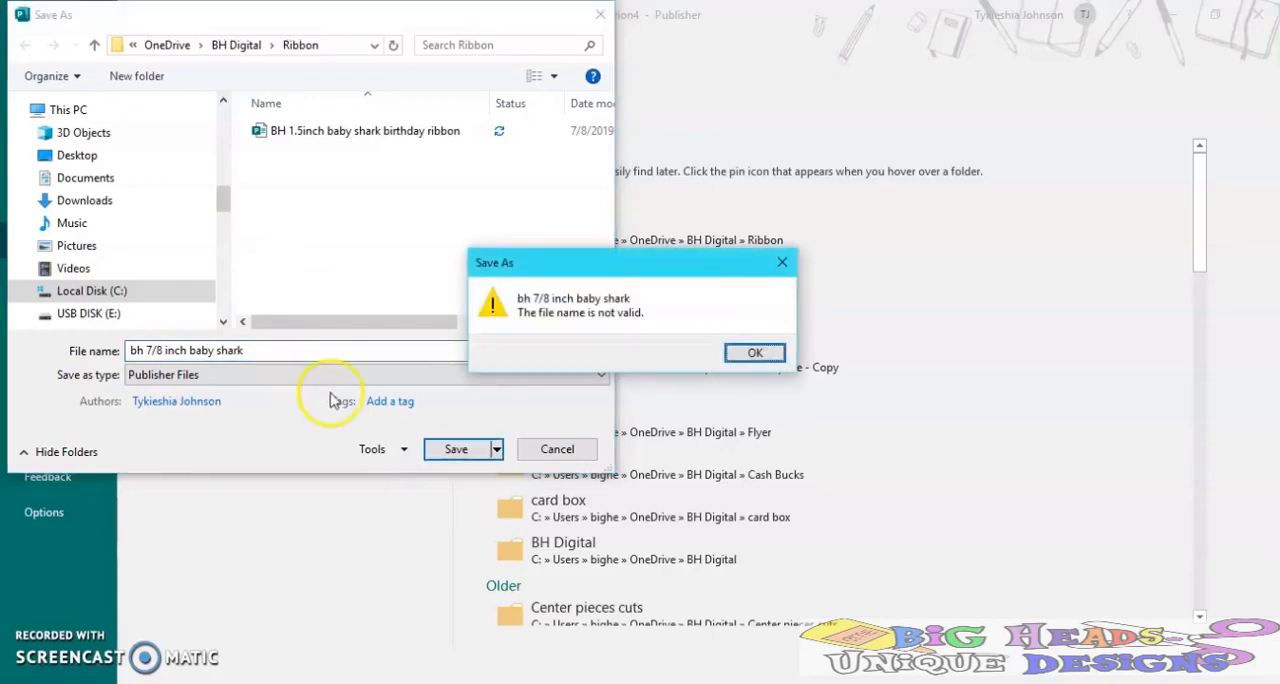
{"action": "left_click", "coordinate": [754, 352]}
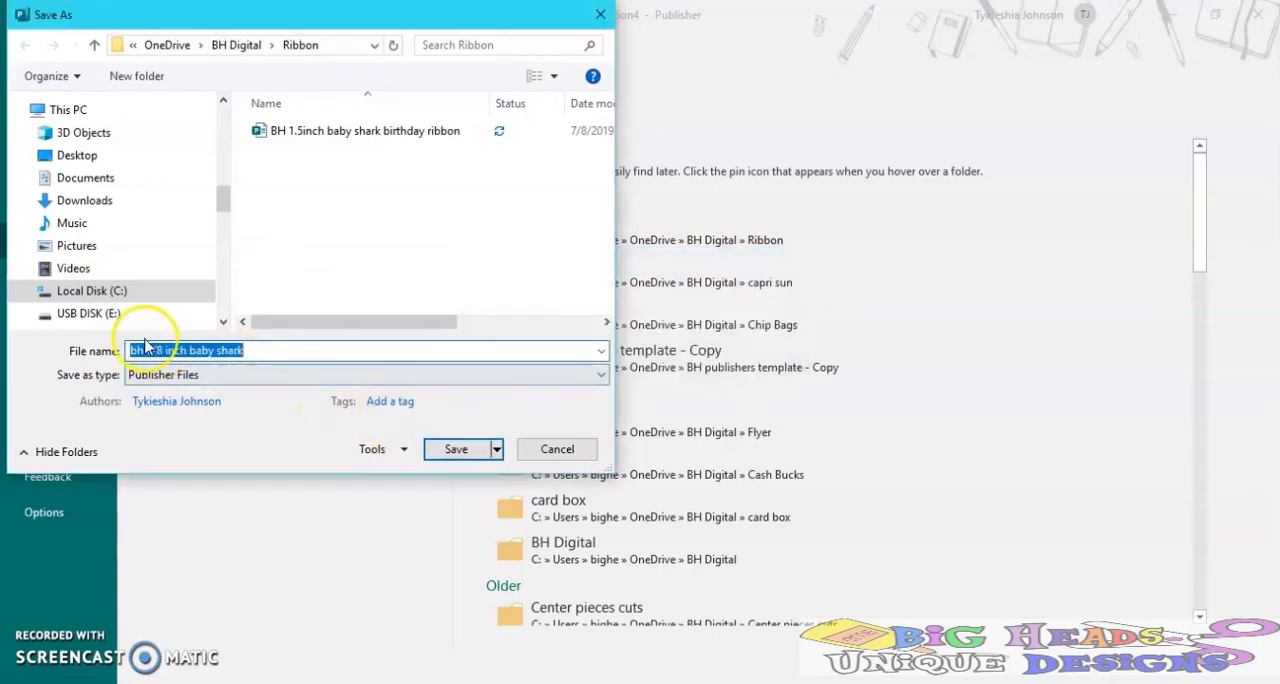
{"action": "type", "text": "bh 7/8 inch baby shark"}
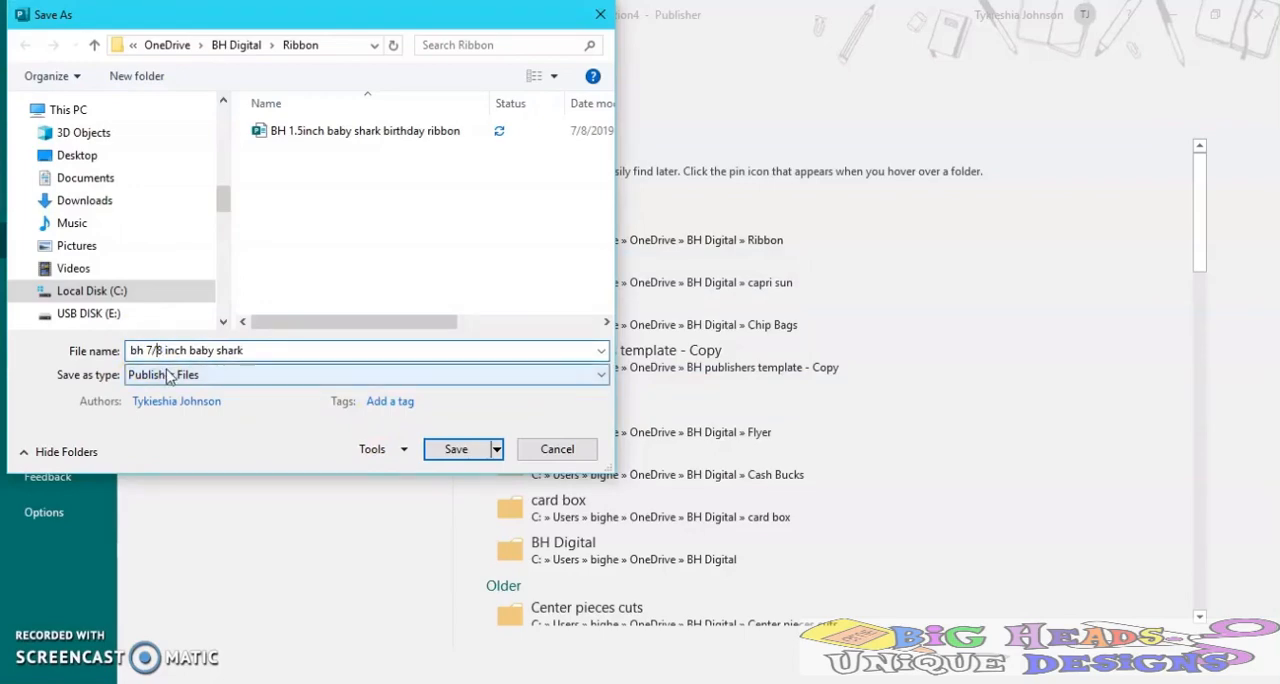